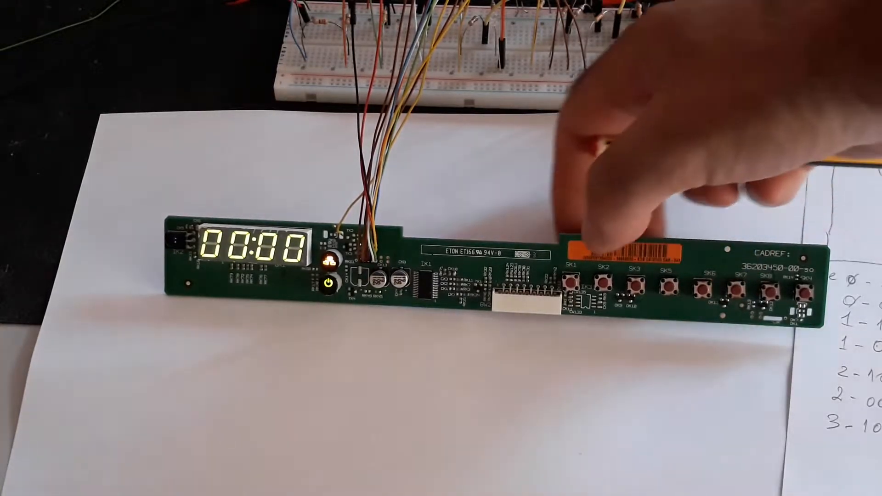
click(574, 282)
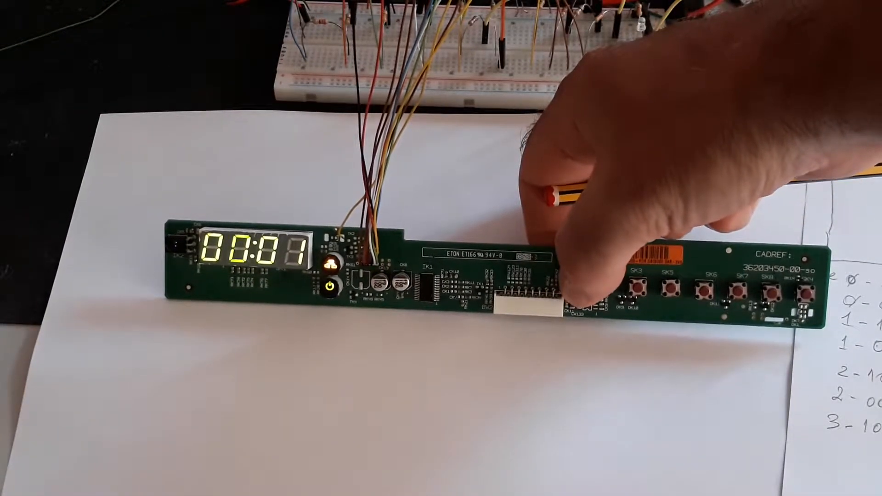